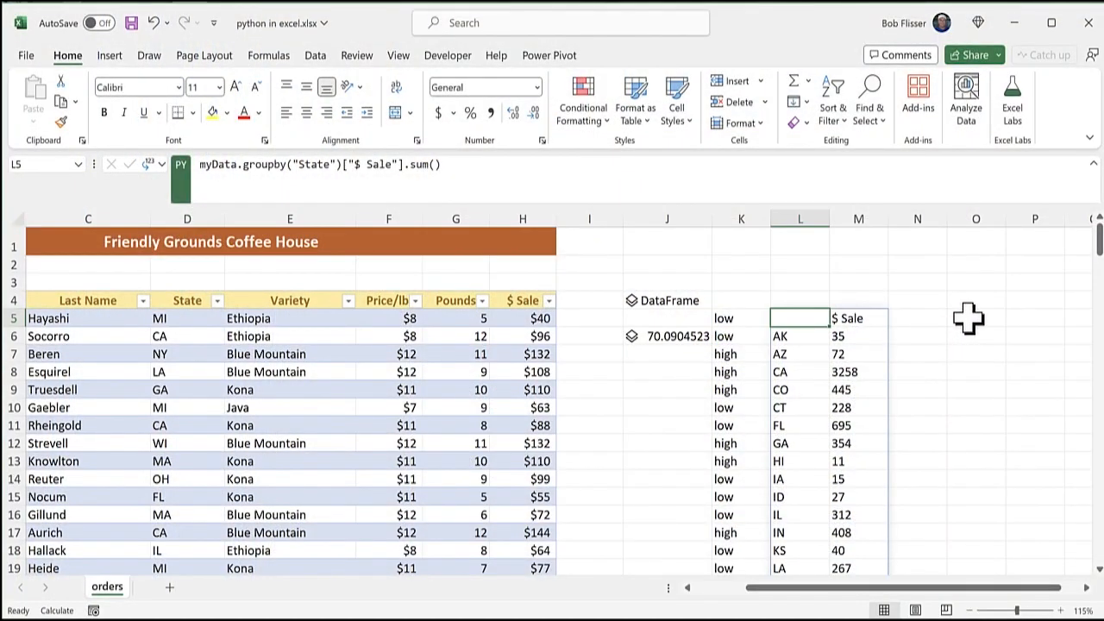
# Make O5 a Python formula computing myData["$ Sale"].describe() as a Series result.
pyautogui.click(976, 317)
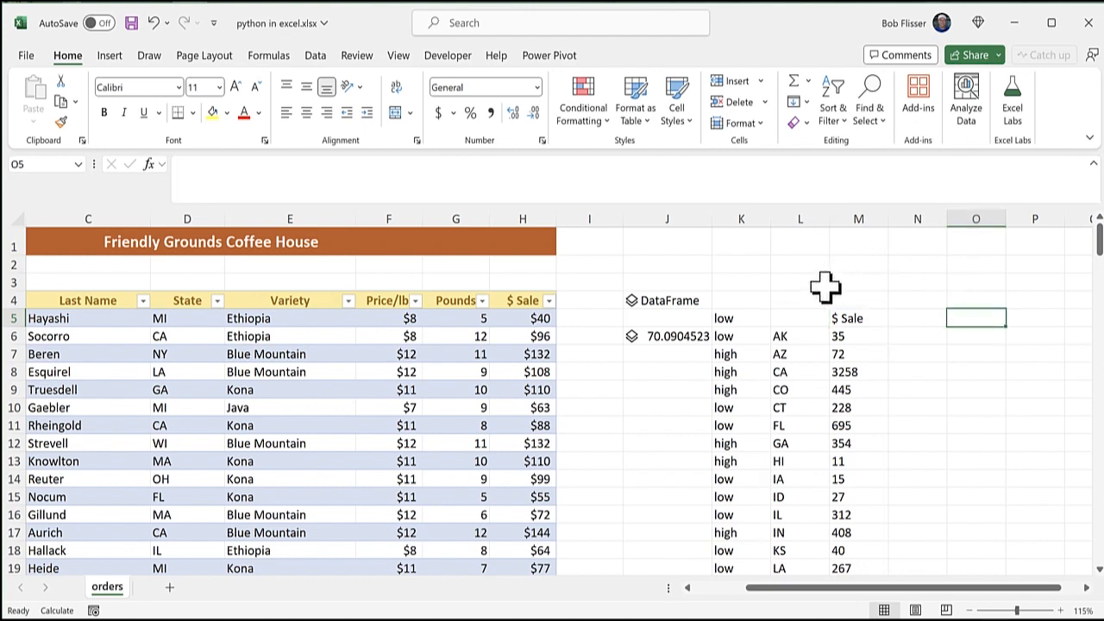
pyautogui.write('myData["$ Sale"].describe()')
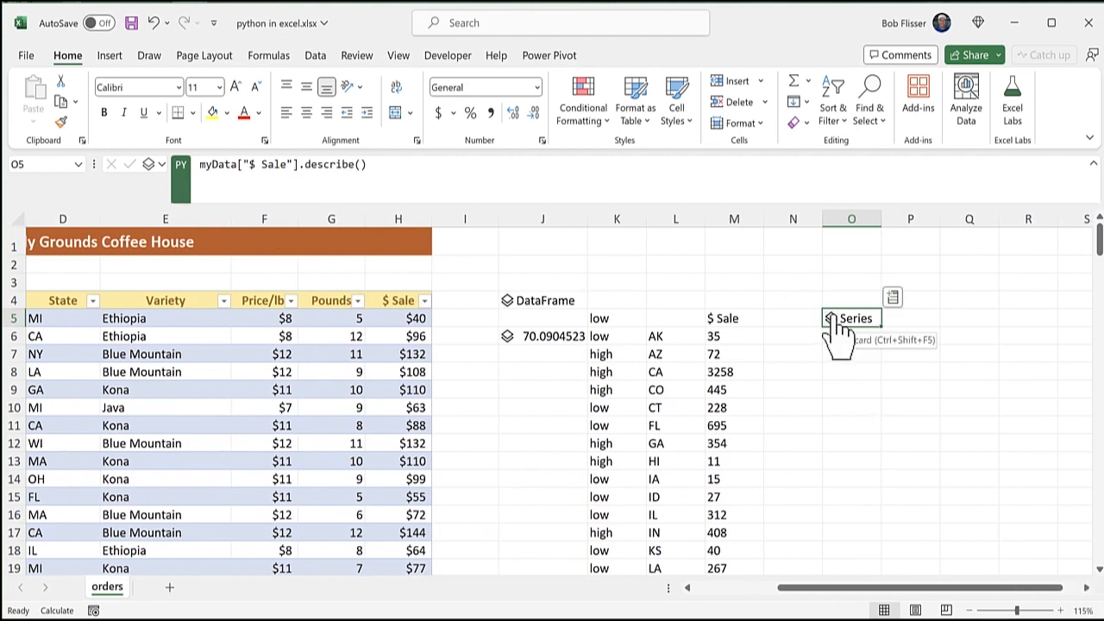
# Switch the describe() result's Python output to Excel Value so the statistics spill as plain values.
pyautogui.click(851, 318)
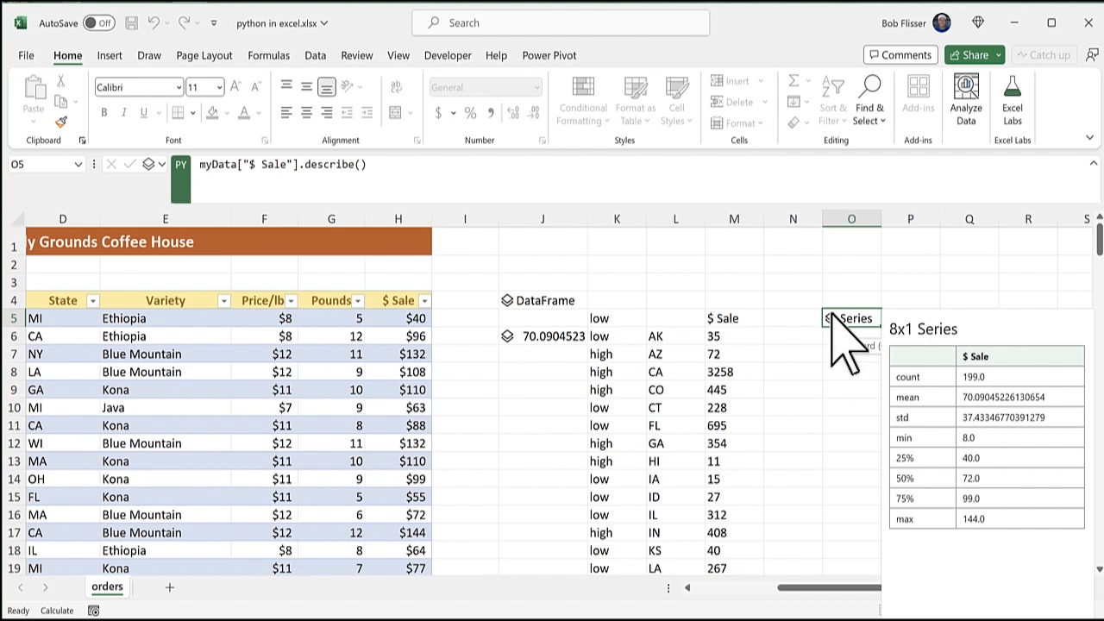
pyautogui.moveTo(830, 383)
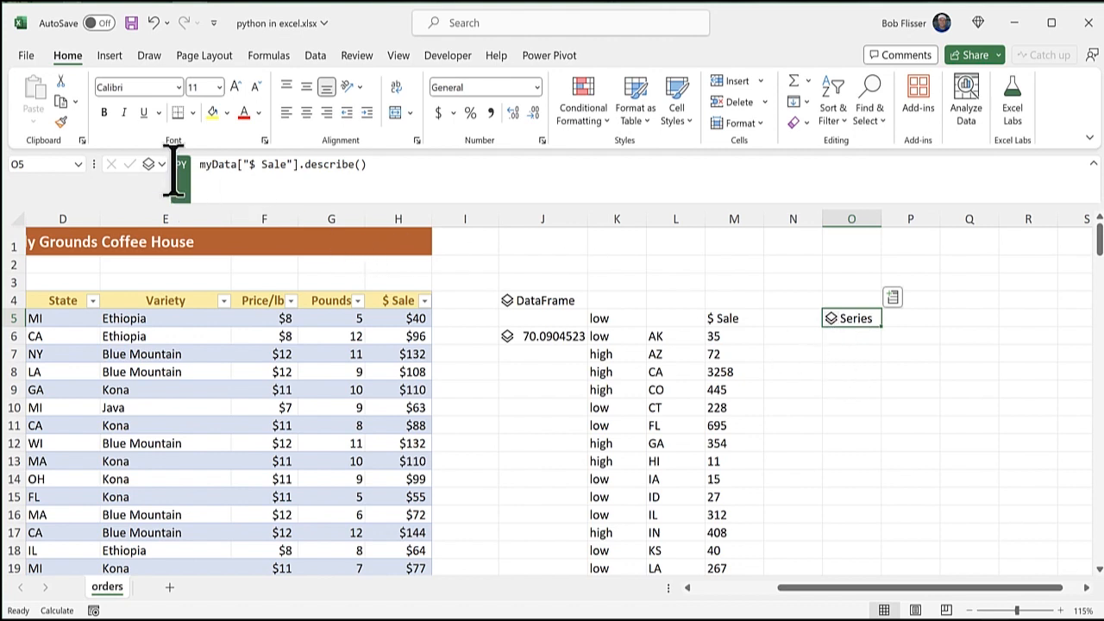
pyautogui.click(155, 164)
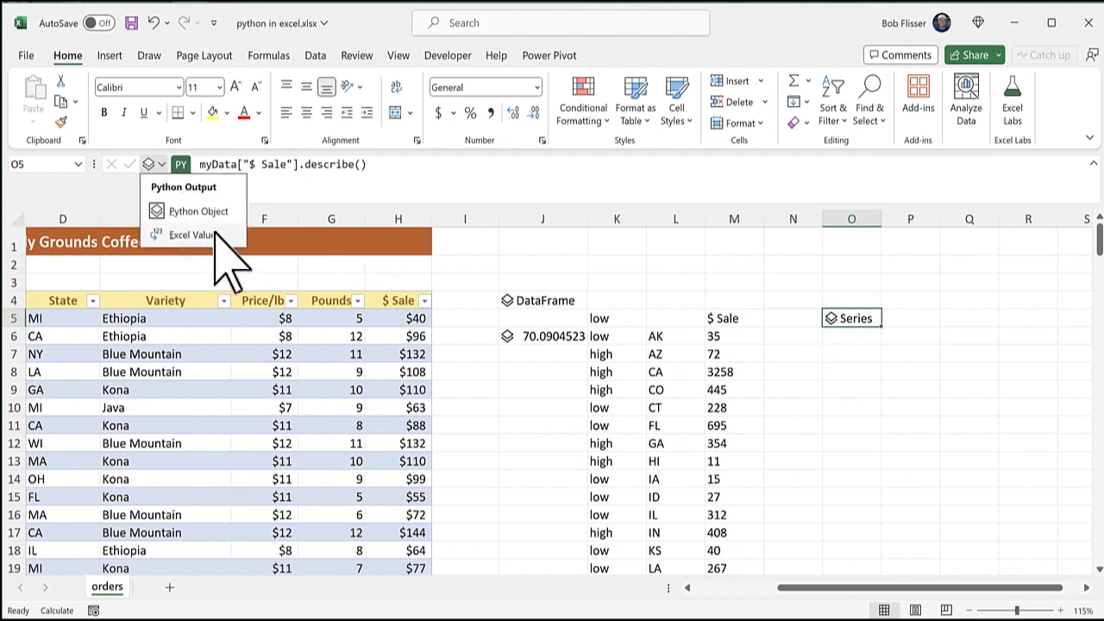
pyautogui.click(193, 233)
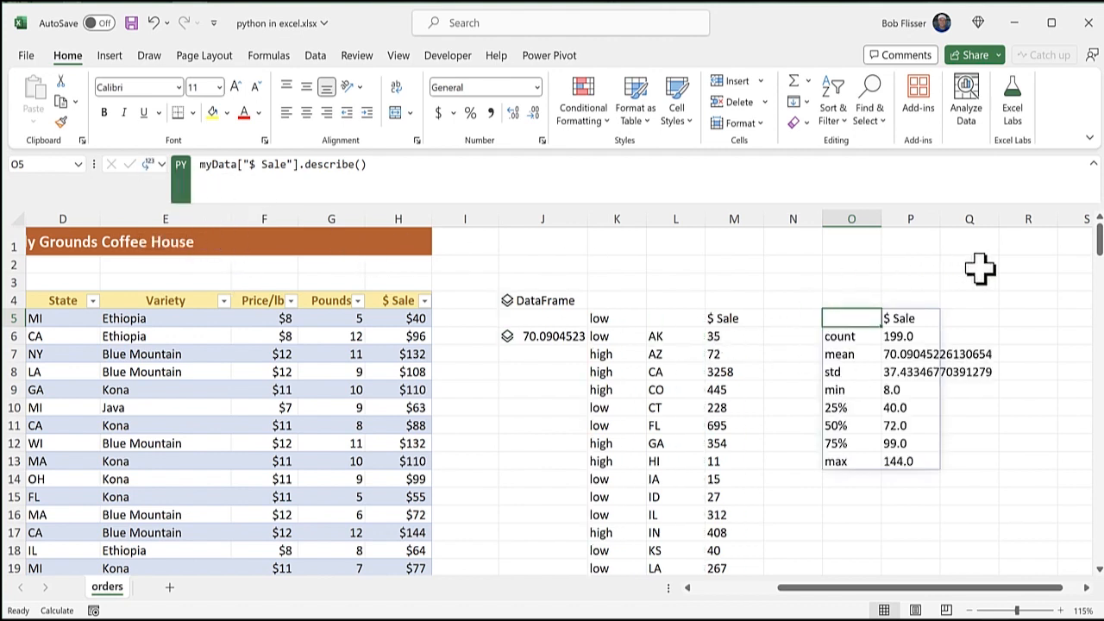